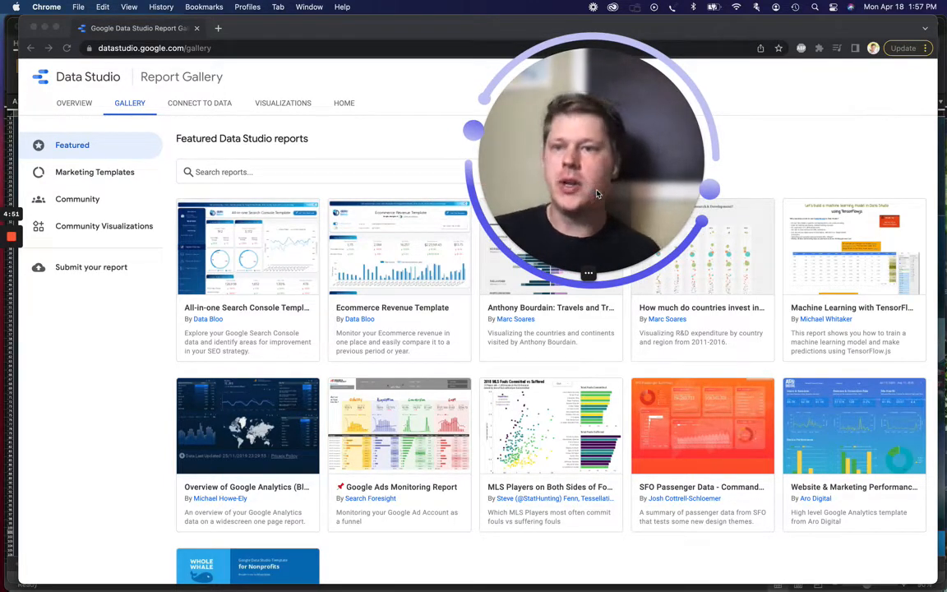
pyautogui.moveTo(611, 169)
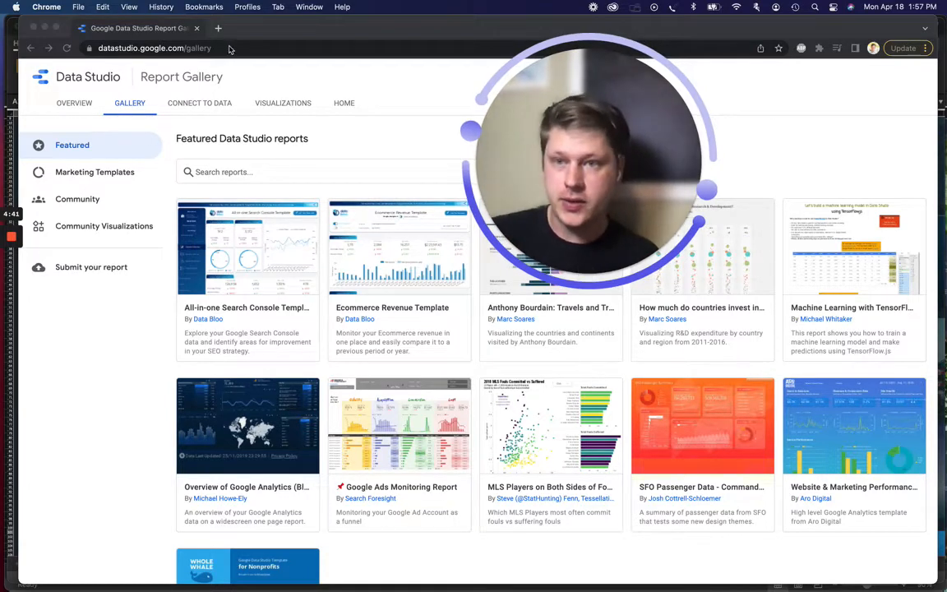
pyautogui.moveTo(642, 156)
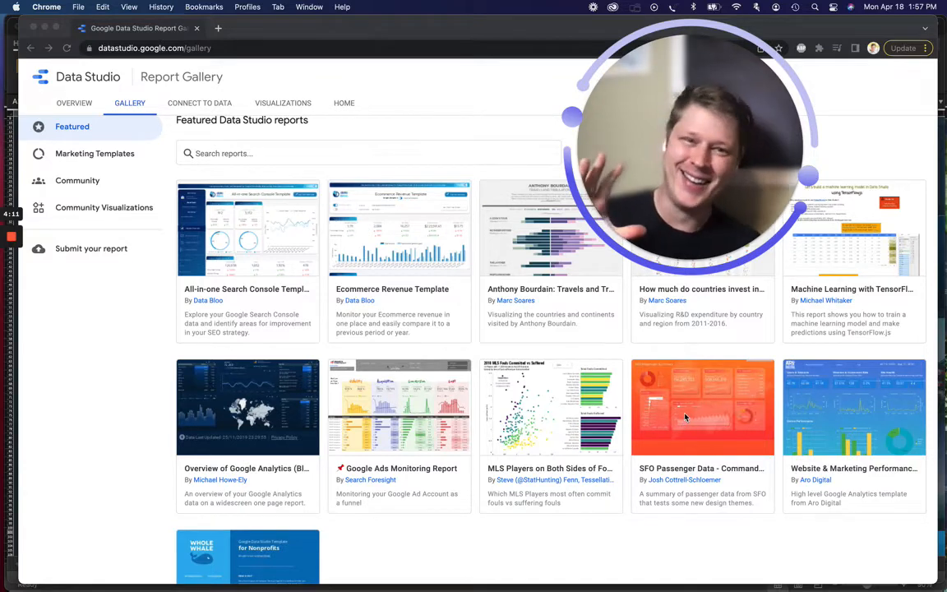
pyautogui.moveTo(691, 426)
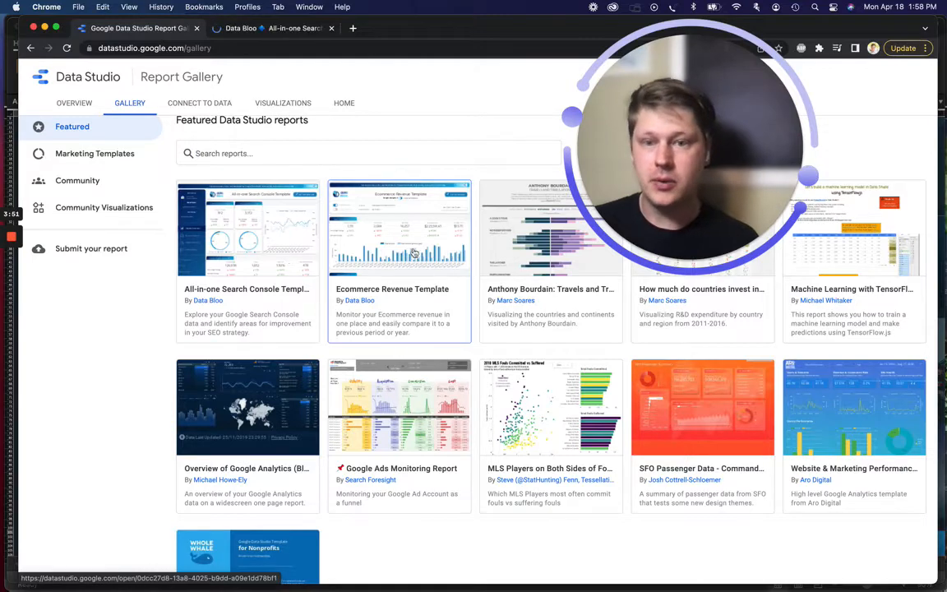
# - Open the Overview of Google Analytics (Blue World report) in a new tab and view its sessions chart
pyautogui.click(246, 407)
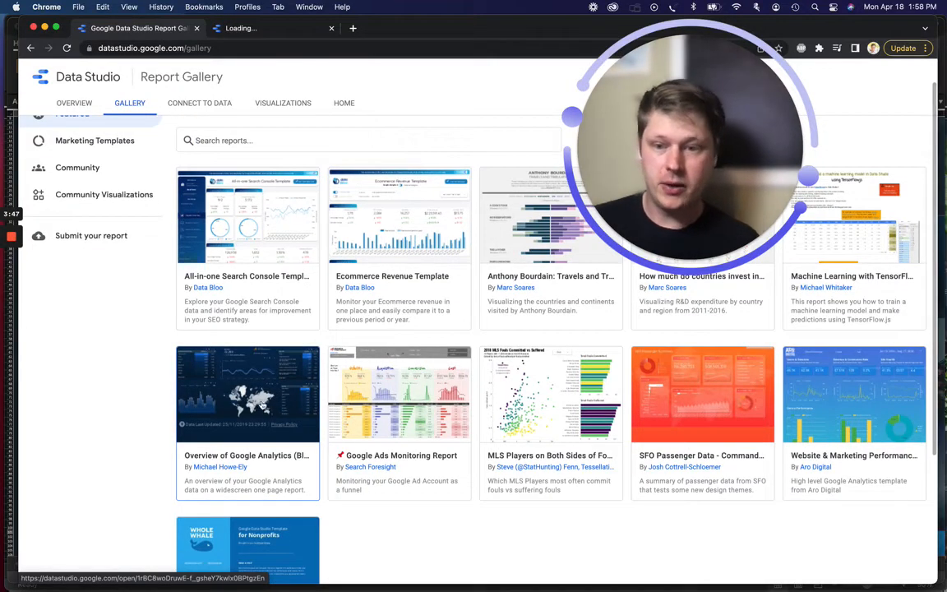
pyautogui.click(247, 395)
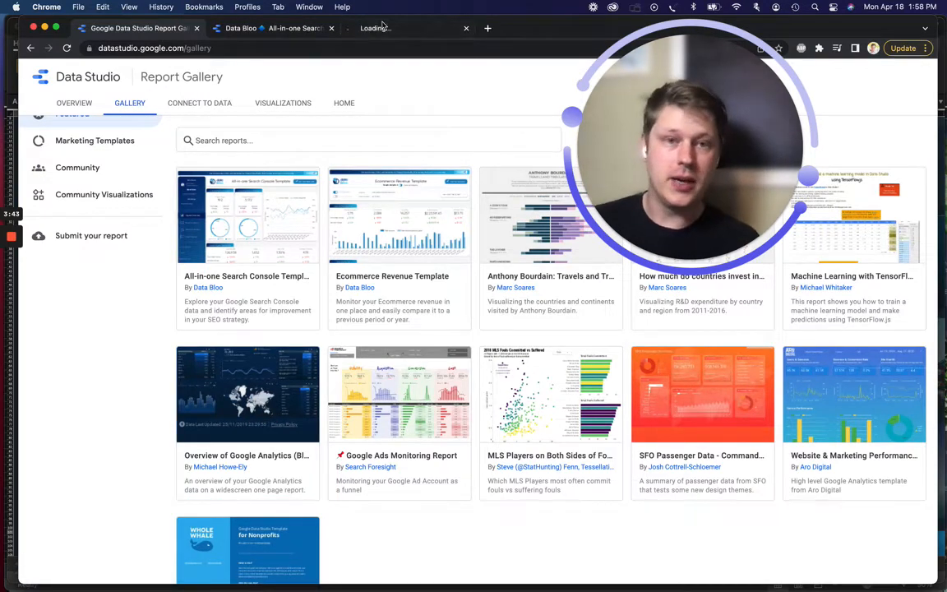
pyautogui.click(247, 395)
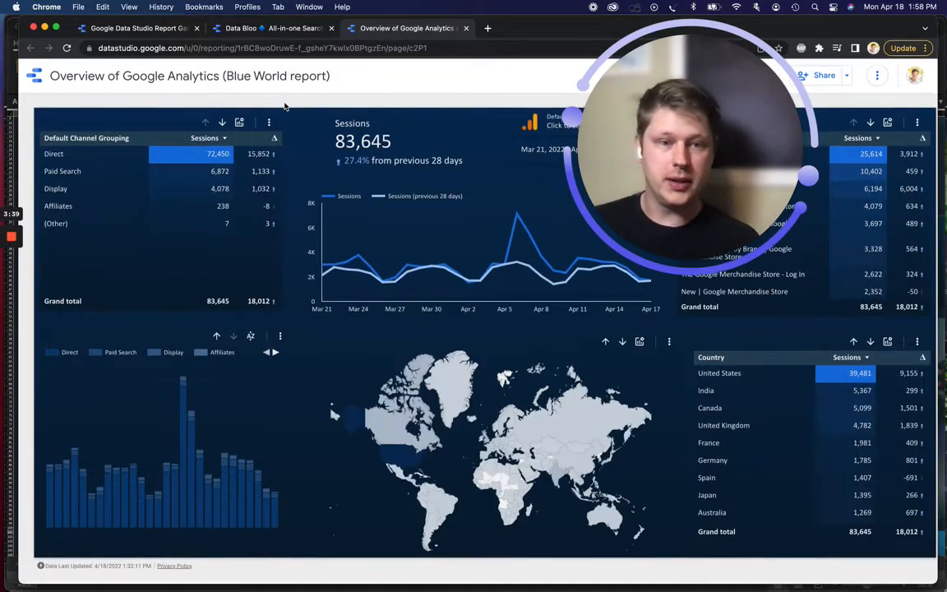
pyautogui.moveTo(415, 251)
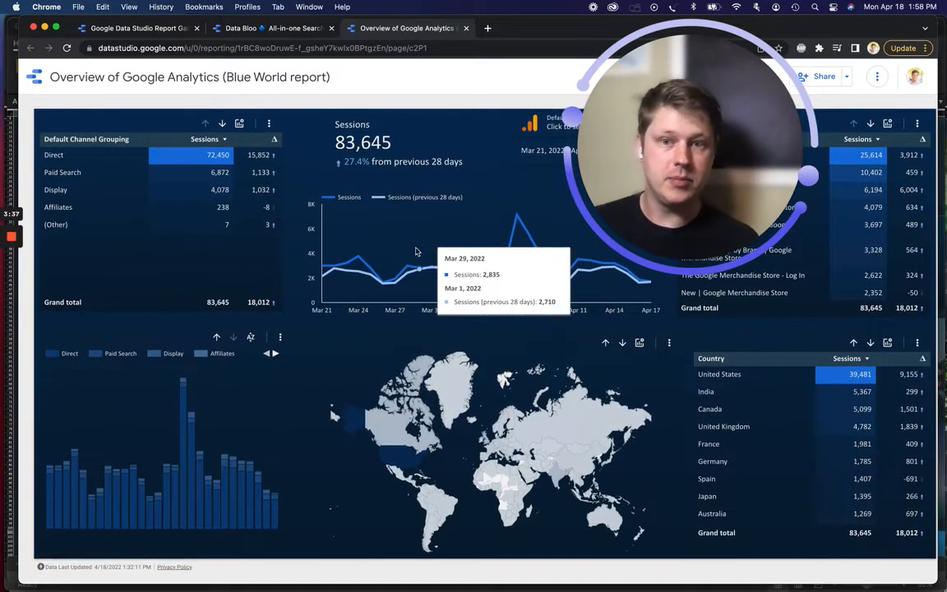
pyautogui.moveTo(411, 256)
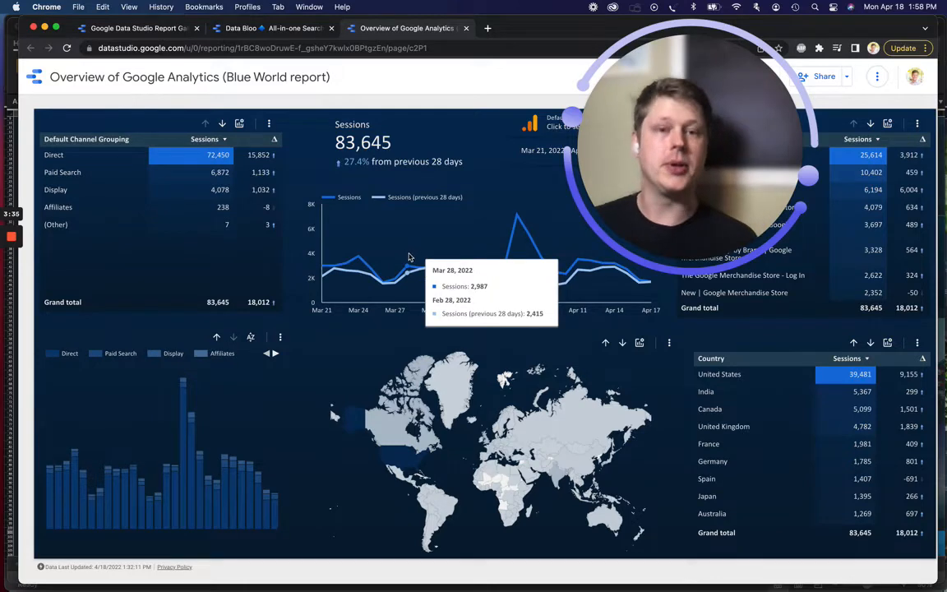
pyautogui.moveTo(326, 234)
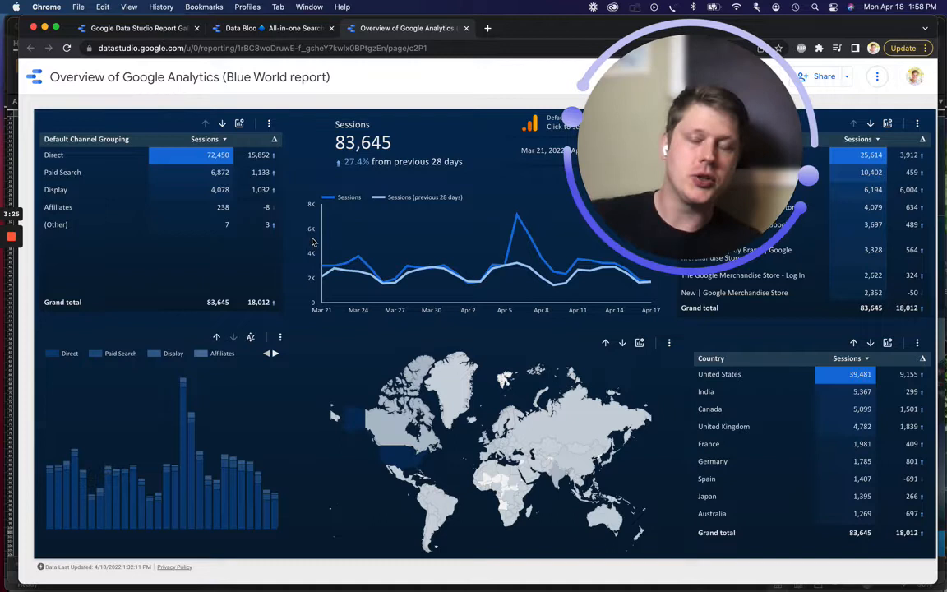
pyautogui.moveTo(316, 239)
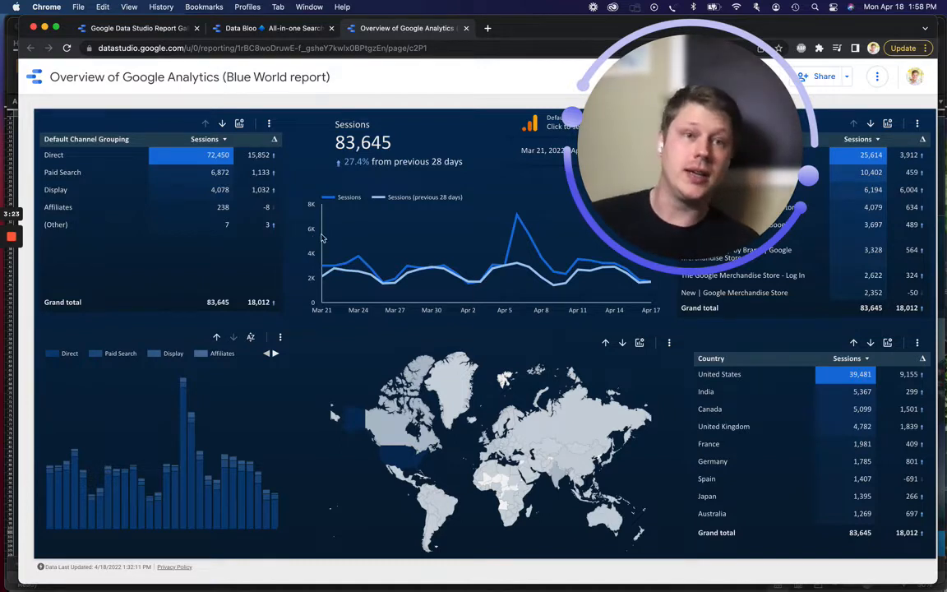
pyautogui.moveTo(341, 219)
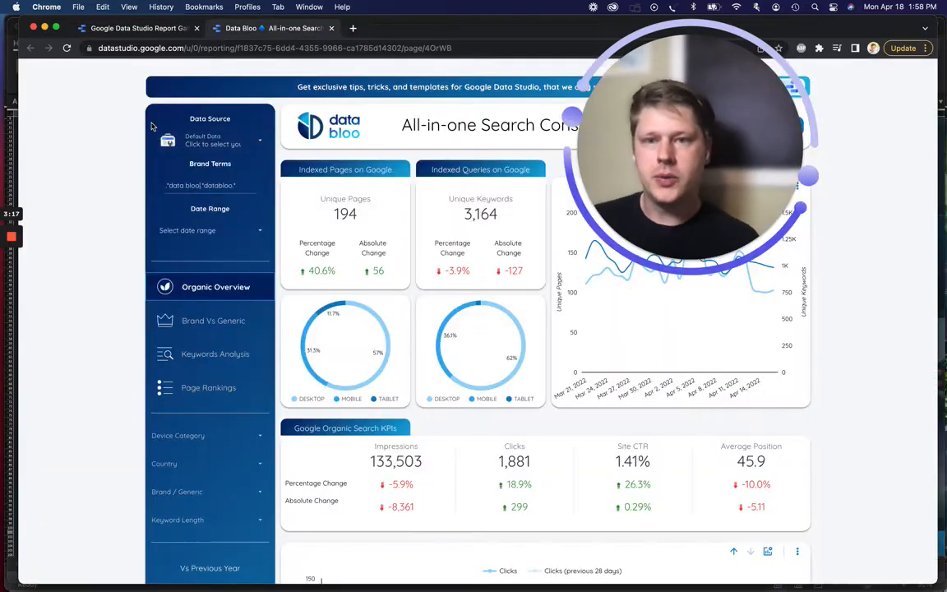
# - Scroll the All-in-one Search Console report down to its feedback form, then return to the featured gallery
pyautogui.scroll(-3)
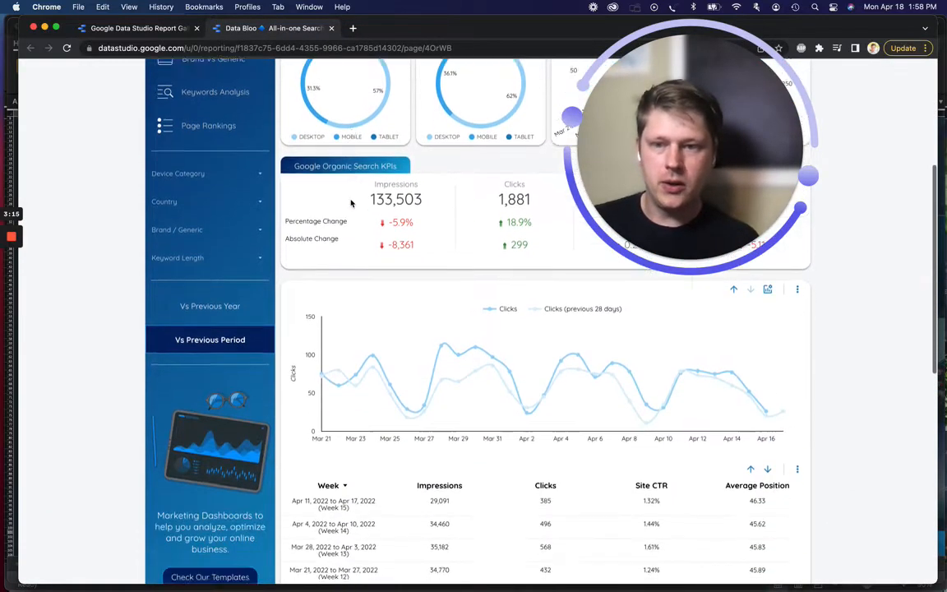
pyautogui.scroll(-3)
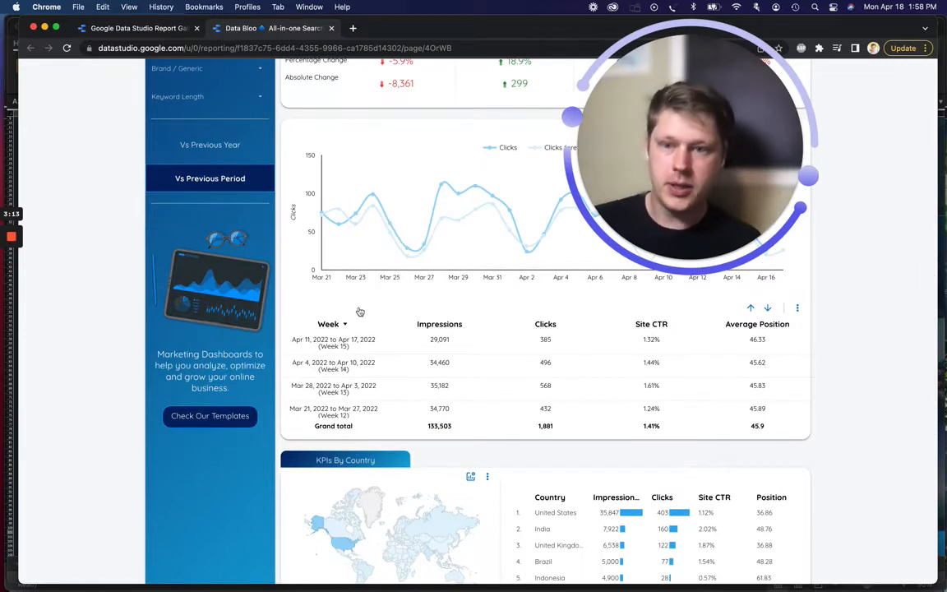
pyautogui.scroll(-3)
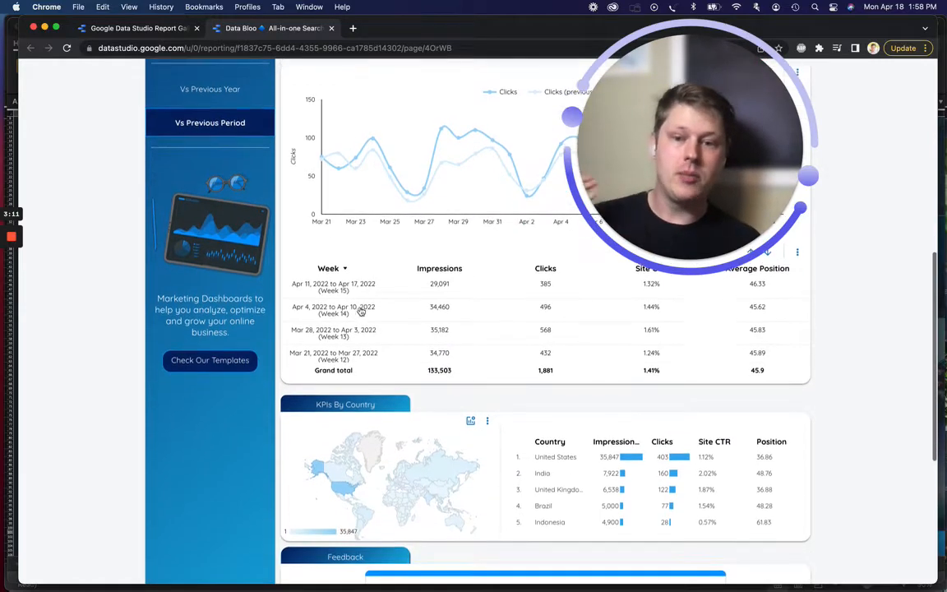
pyautogui.scroll(-3)
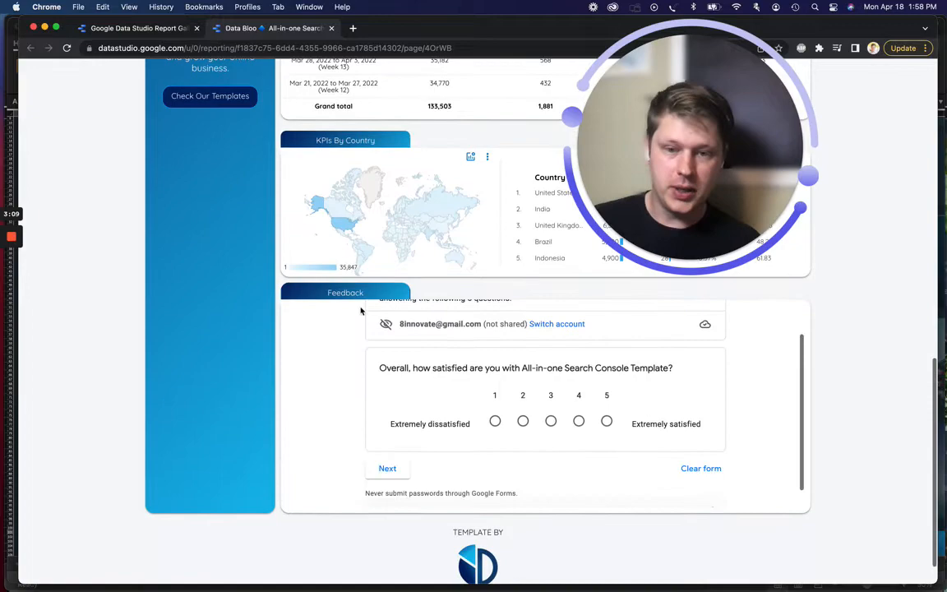
pyautogui.scroll(3)
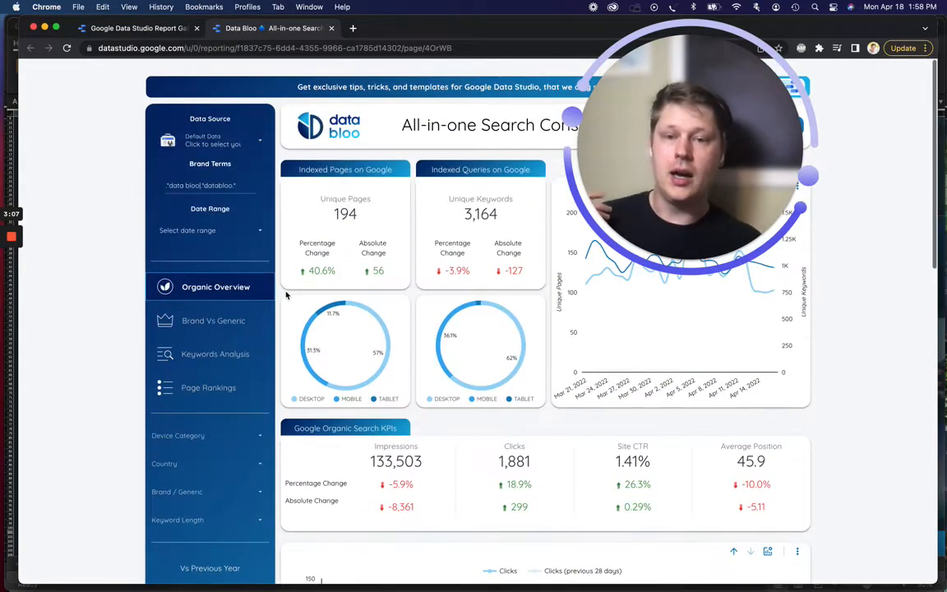
pyautogui.moveTo(134, 197)
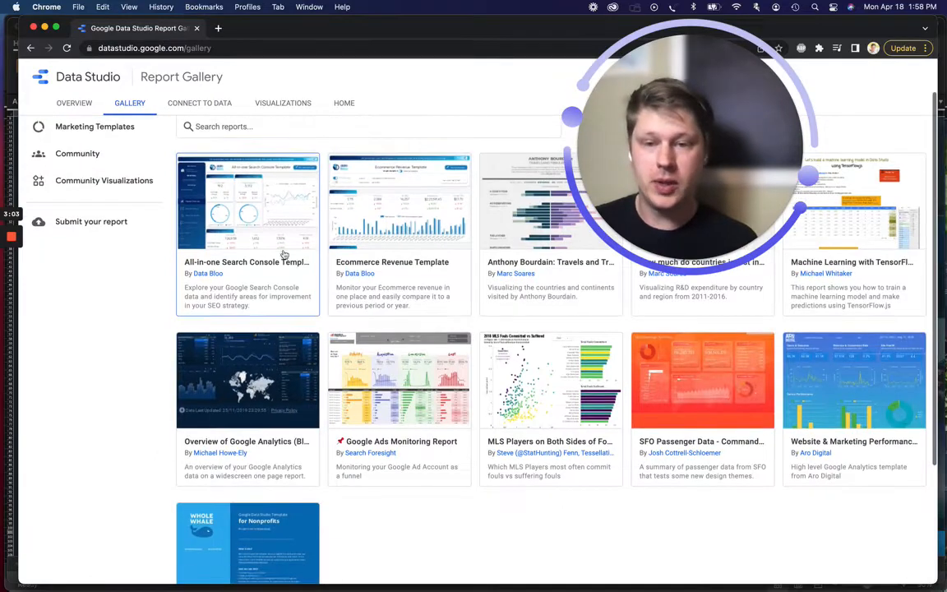
pyautogui.scroll(-3)
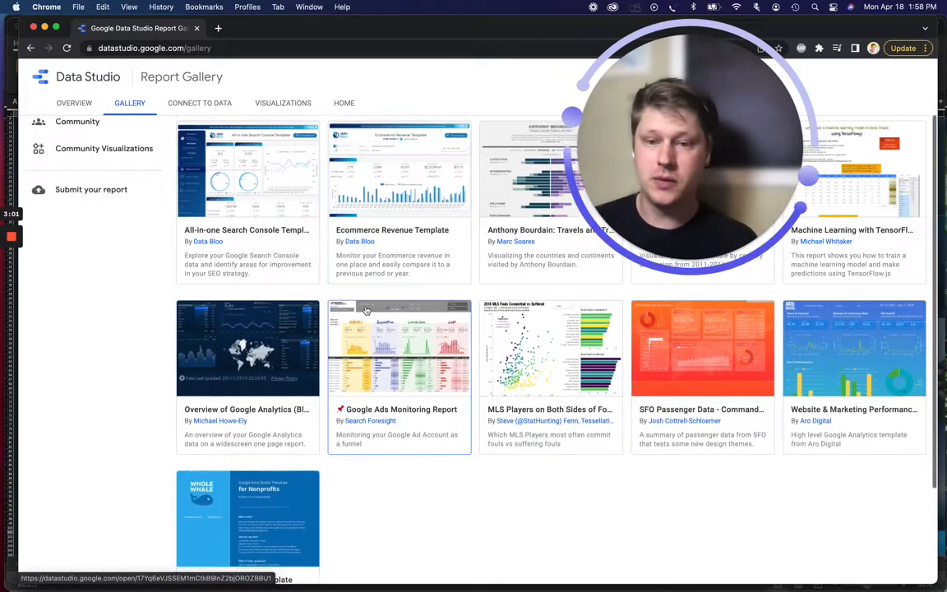
pyautogui.click(71, 145)
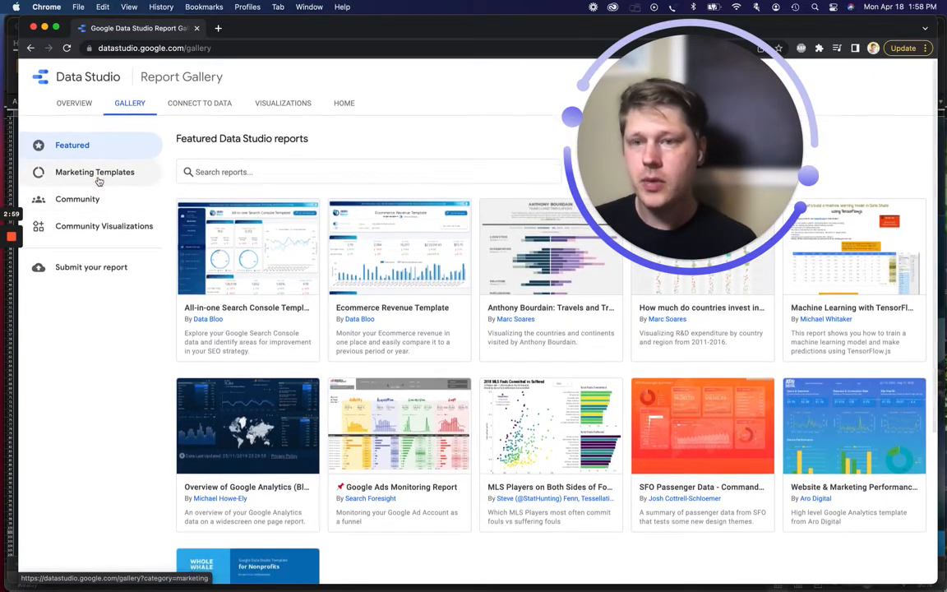
# - Browse the Google Ads and Analytics Marketing Templates, then switch to the Community reports gallery
pyautogui.click(95, 171)
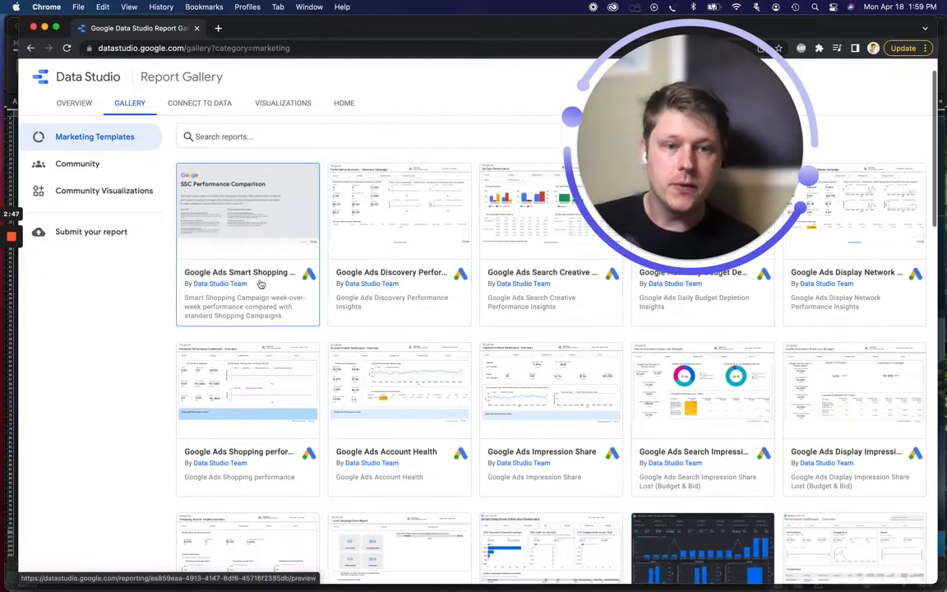
pyautogui.scroll(-3)
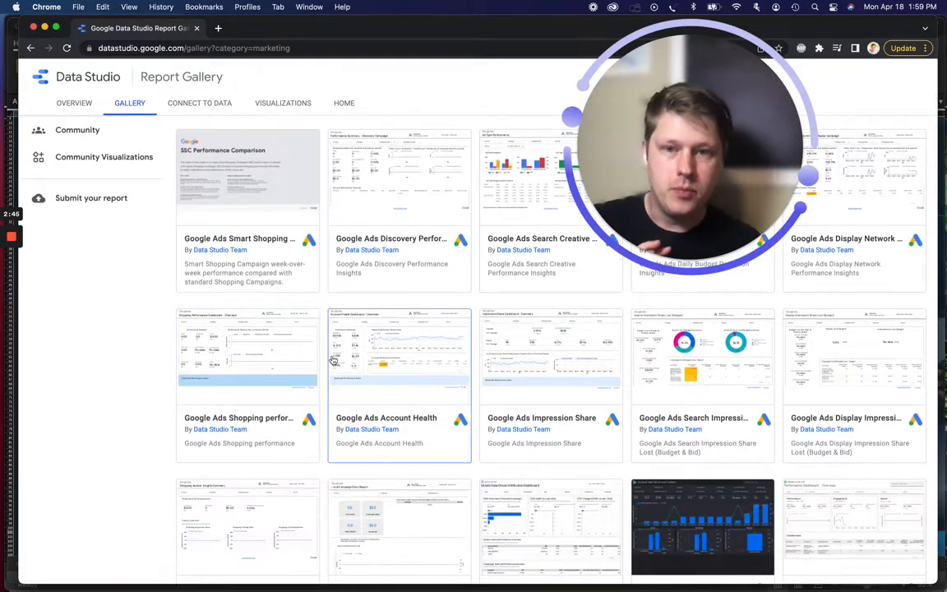
pyautogui.scroll(-3)
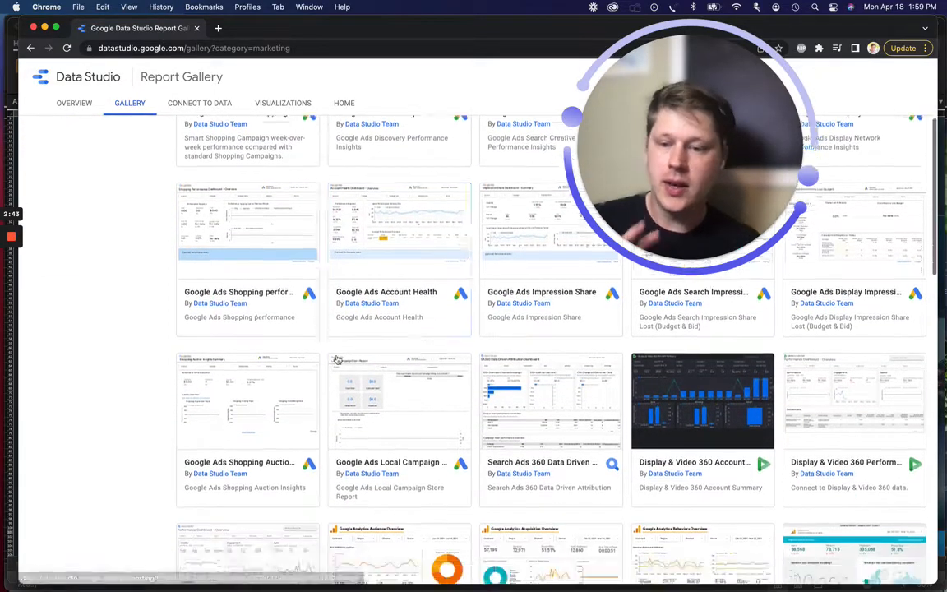
pyautogui.scroll(-3)
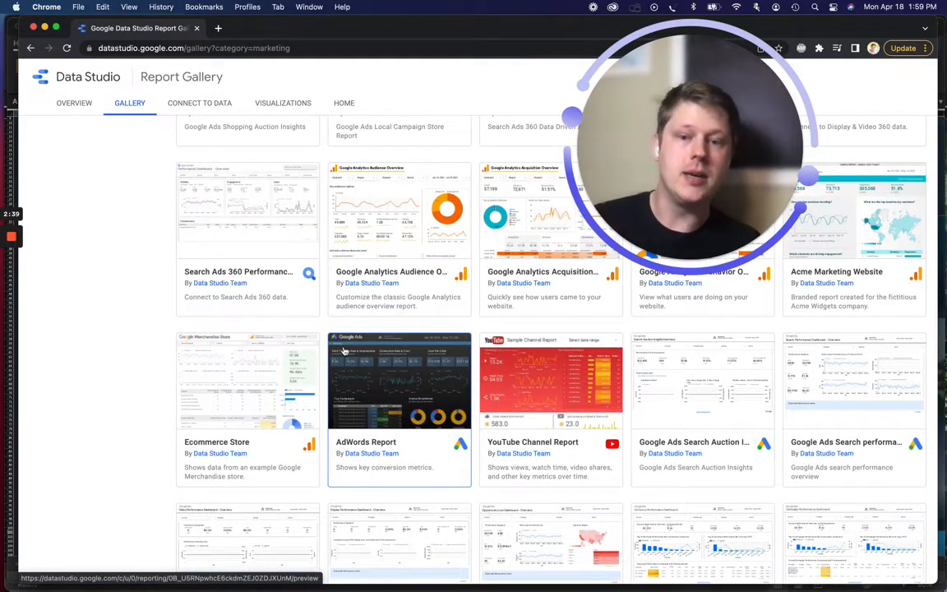
pyautogui.scroll(-3)
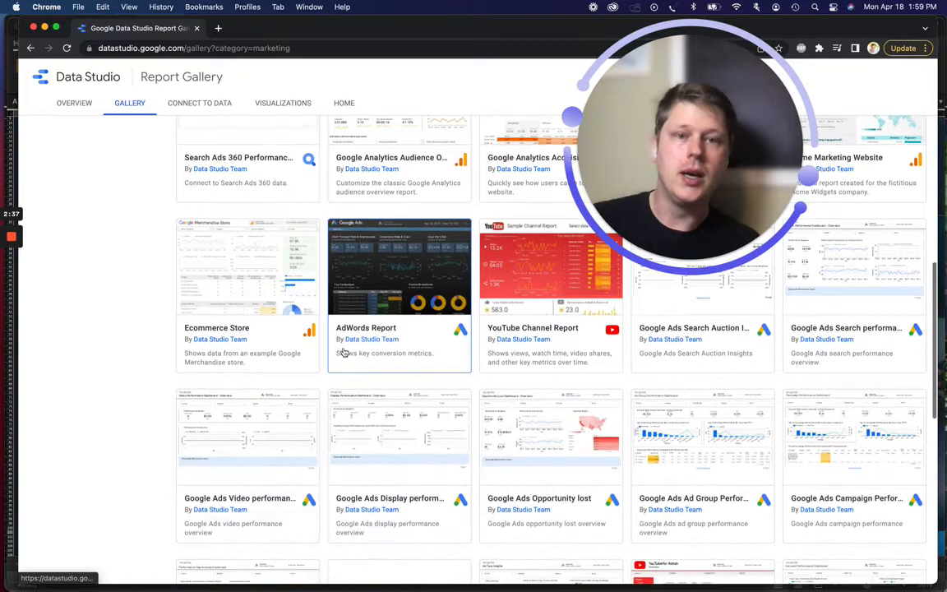
pyautogui.scroll(-3)
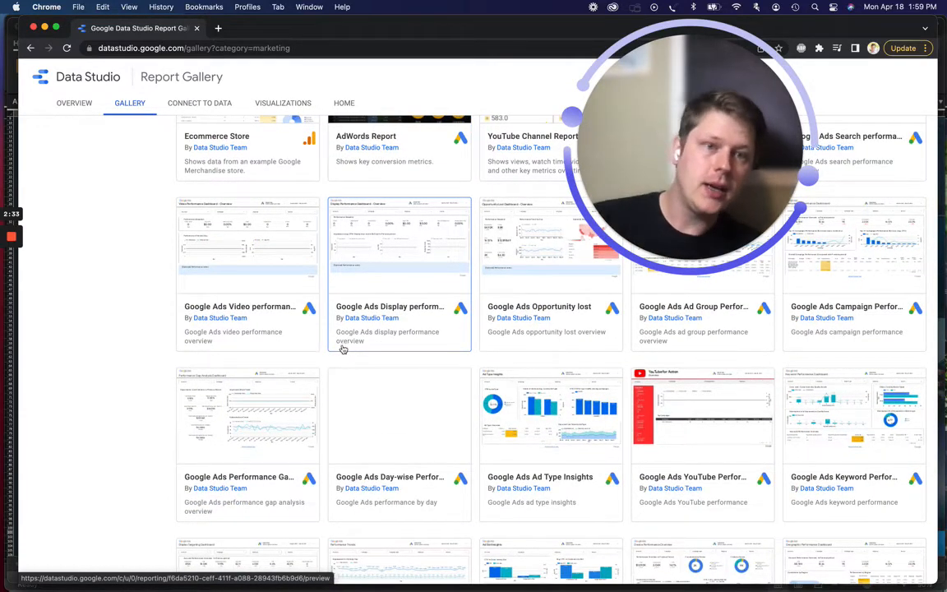
pyautogui.scroll(-3)
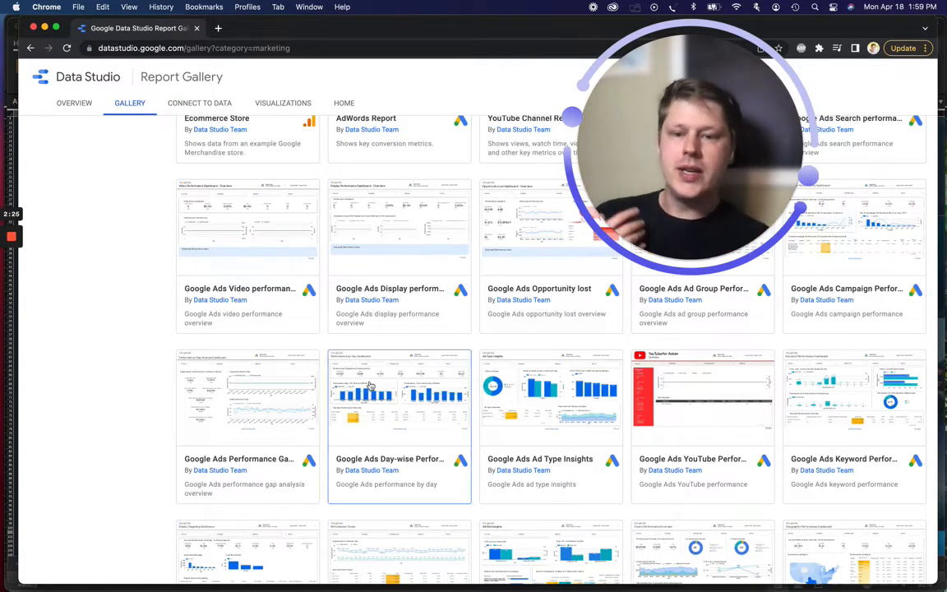
pyautogui.moveTo(384, 413)
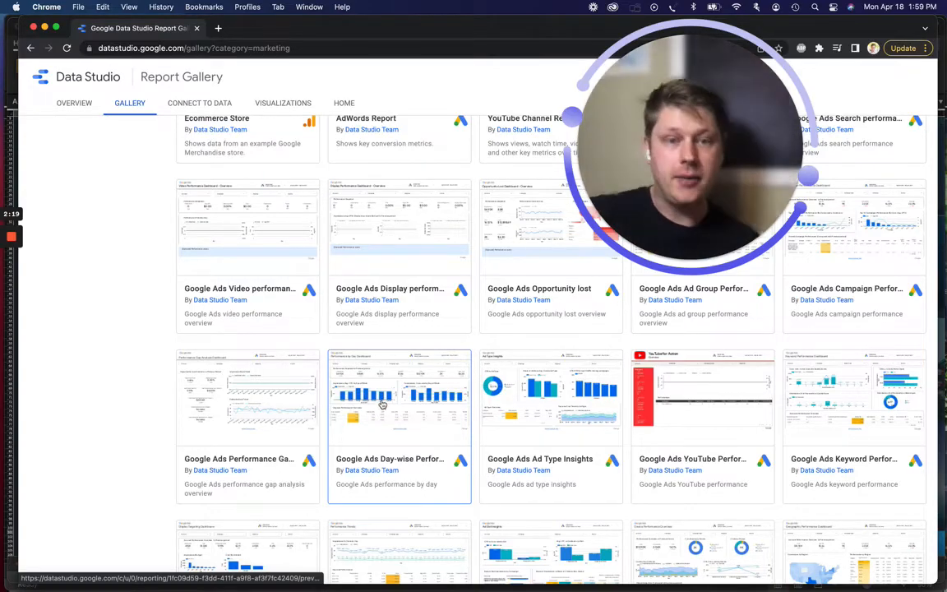
pyautogui.scroll(-3)
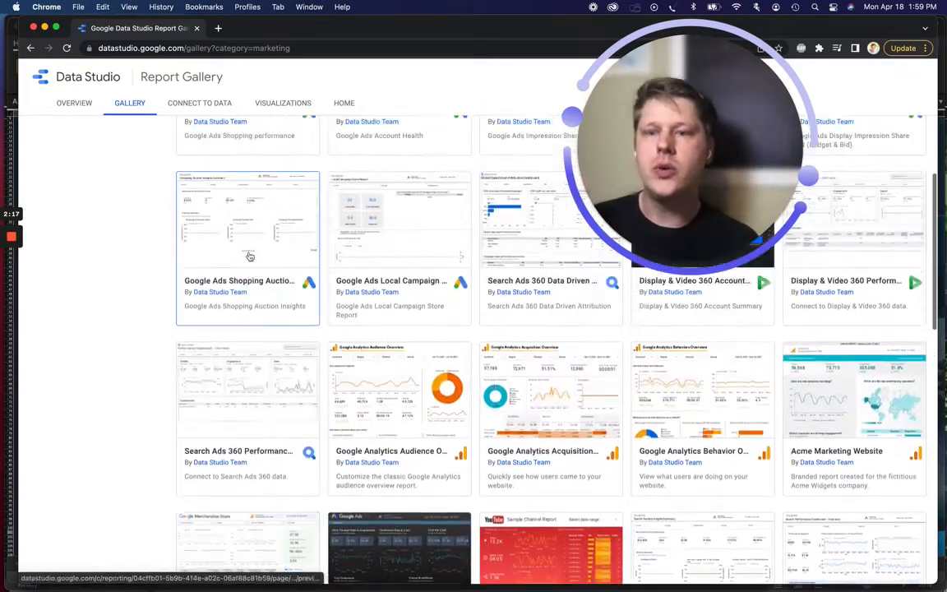
pyautogui.click(78, 199)
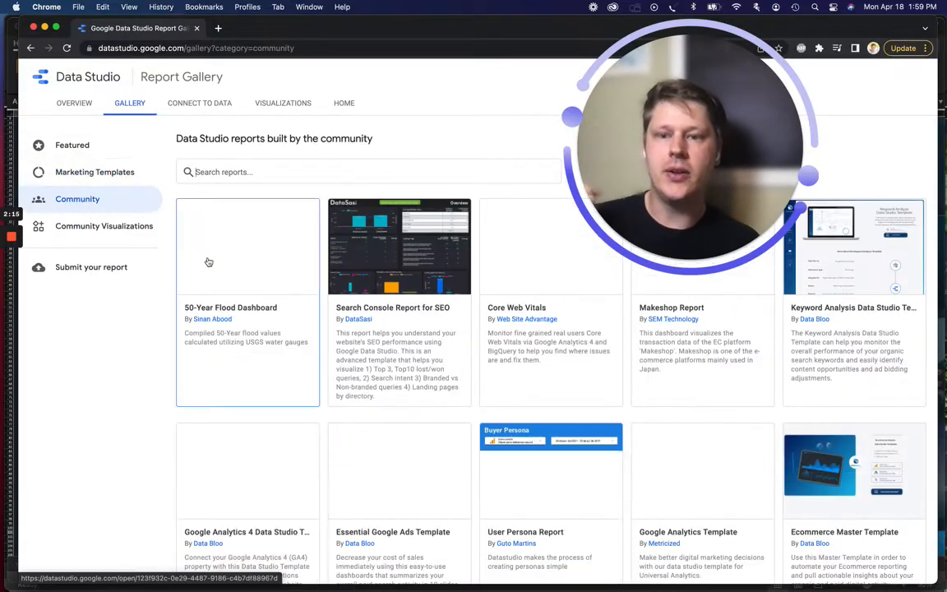
pyautogui.scroll(-3)
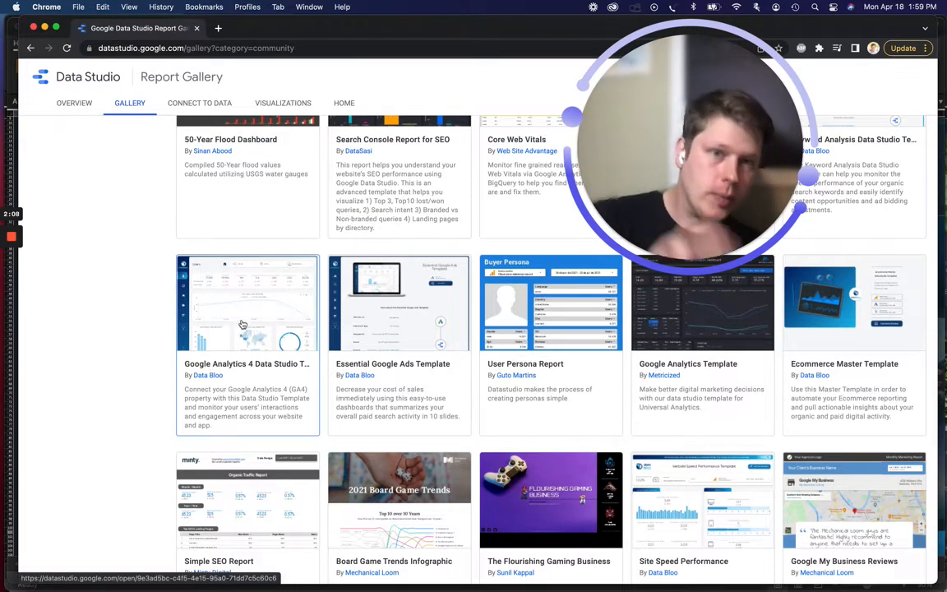
pyautogui.moveTo(198, 341)
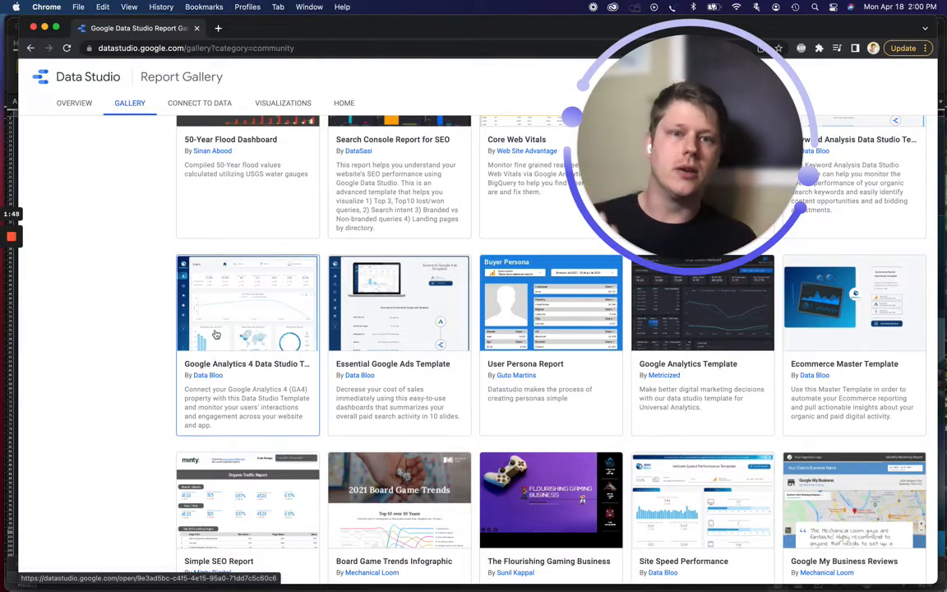
pyautogui.scroll(3)
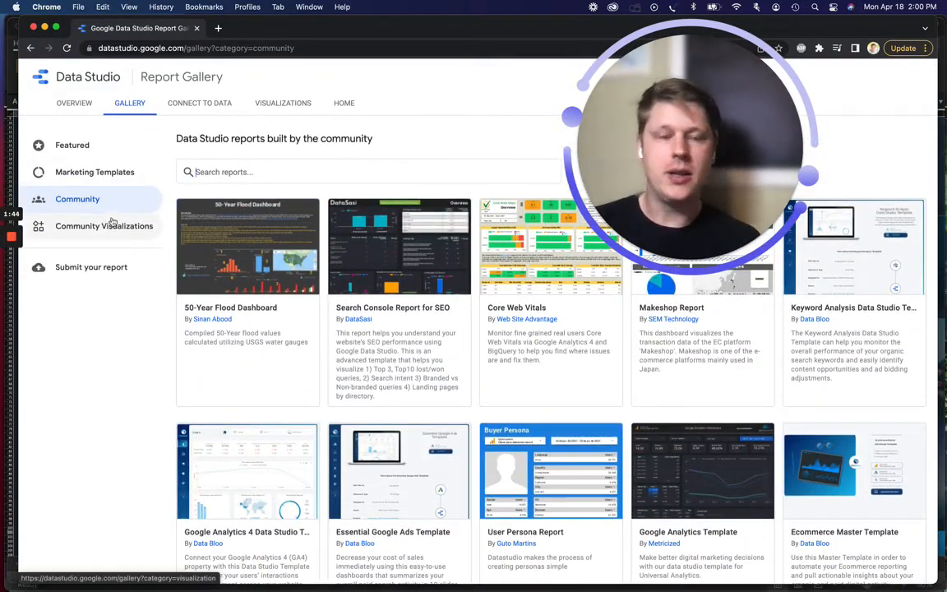
pyautogui.scroll(3)
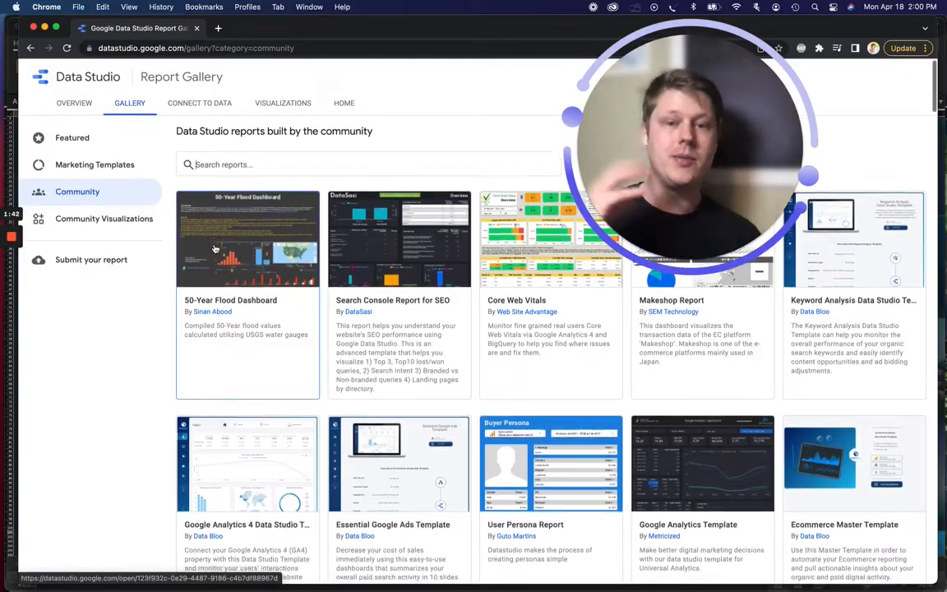
pyautogui.scroll(-3)
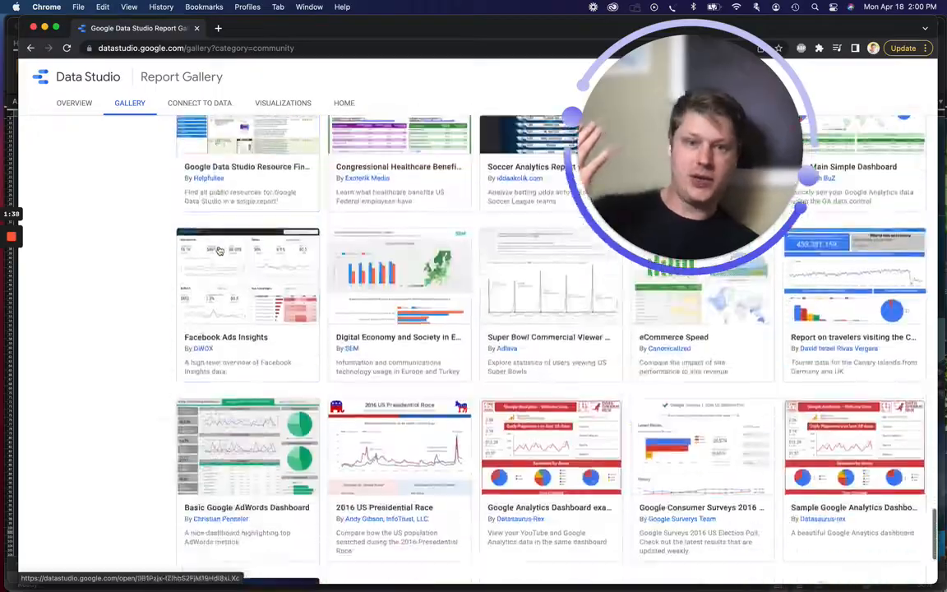
pyautogui.scroll(-3)
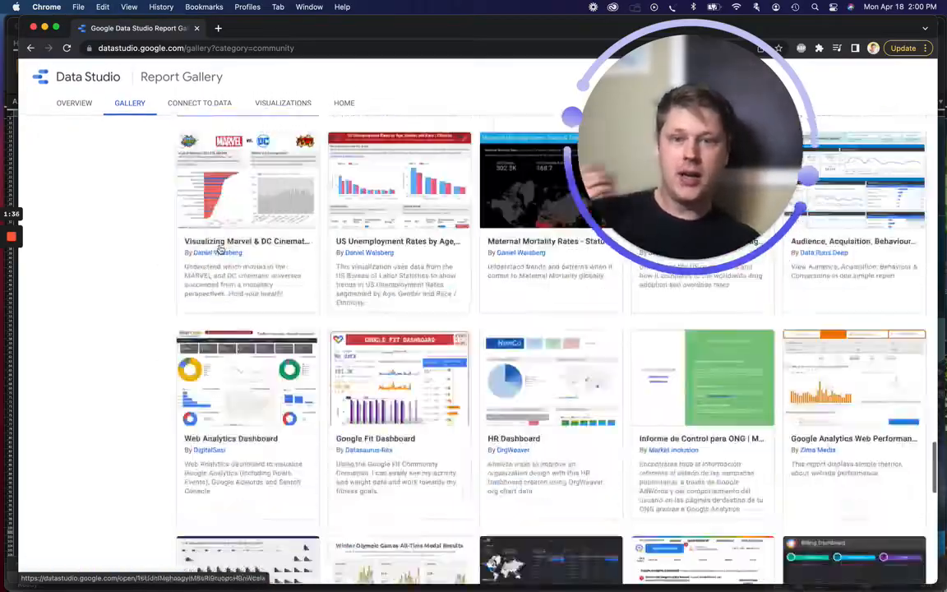
pyautogui.scroll(-3)
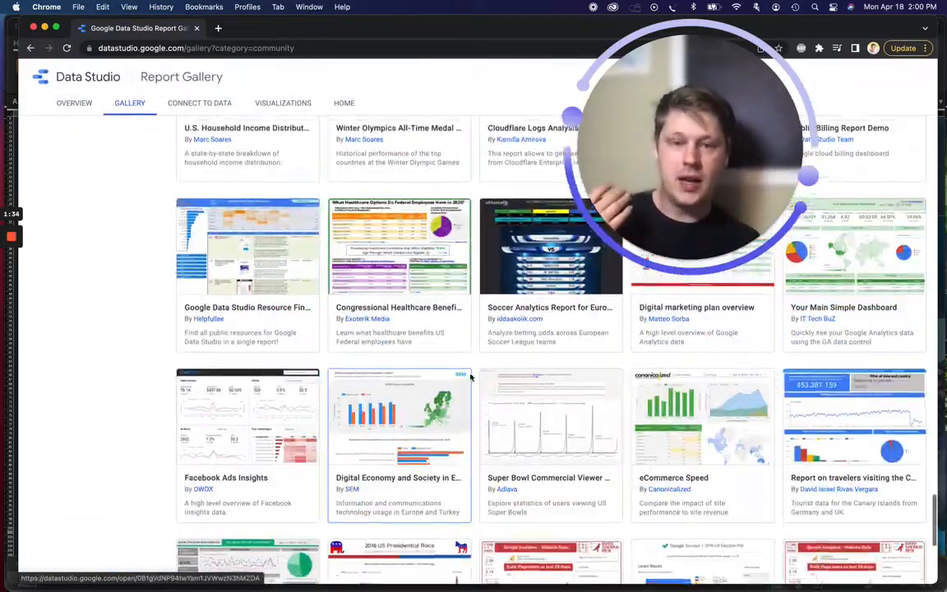
pyautogui.scroll(3)
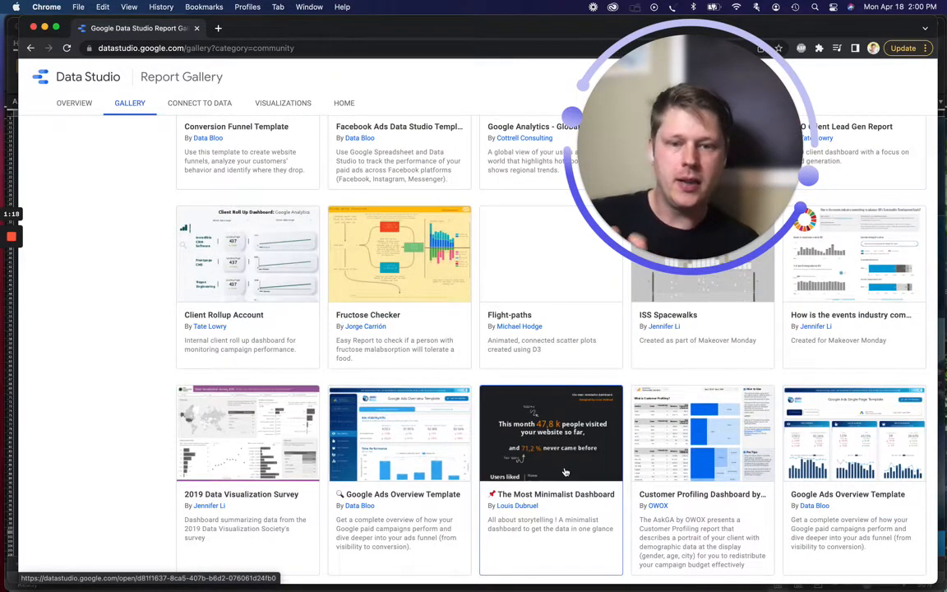
pyautogui.scroll(-3)
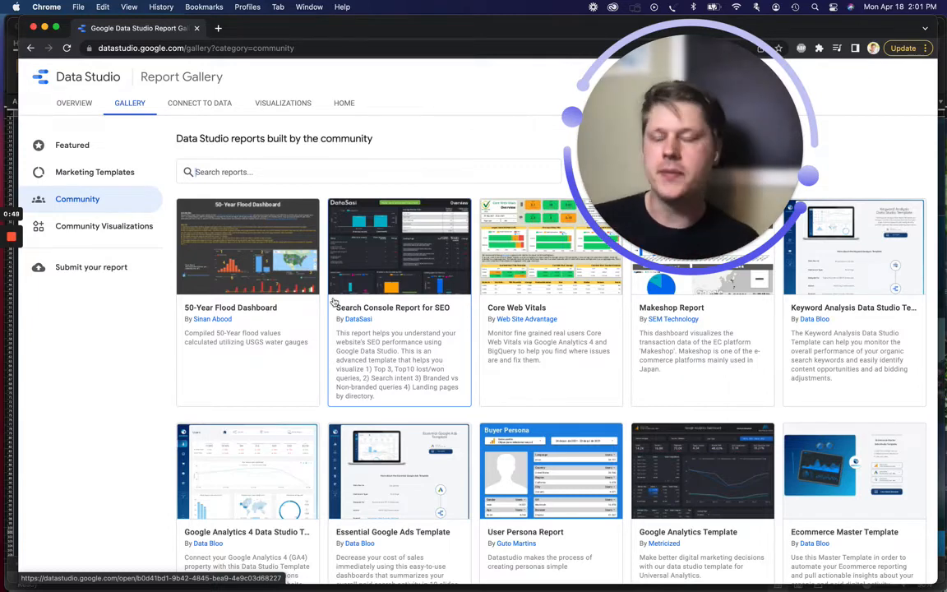
# - Show the Community Visualizations category, listing Choropleth mapping, Venn Diagram and Auto Play
pyautogui.click(103, 226)
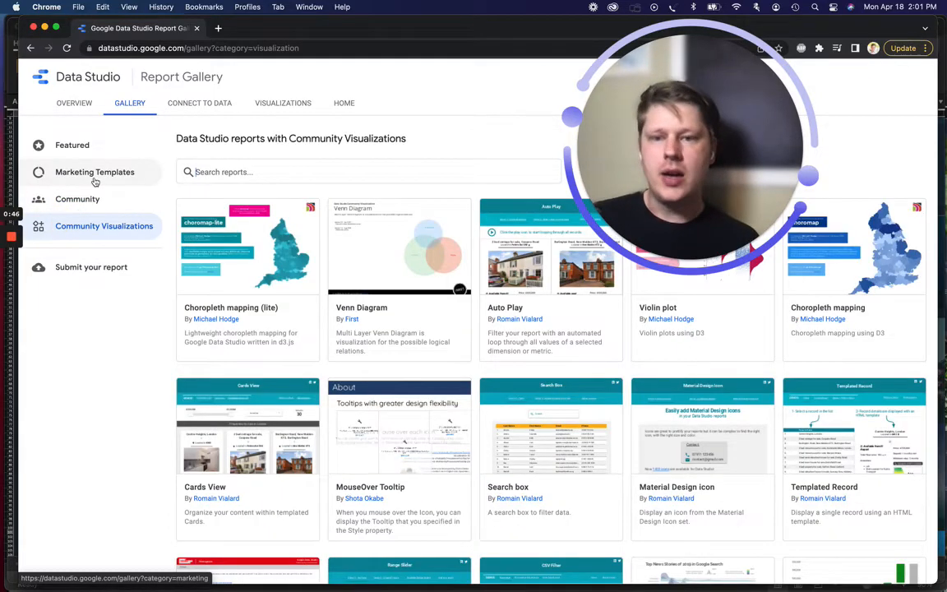
pyautogui.moveTo(233, 253)
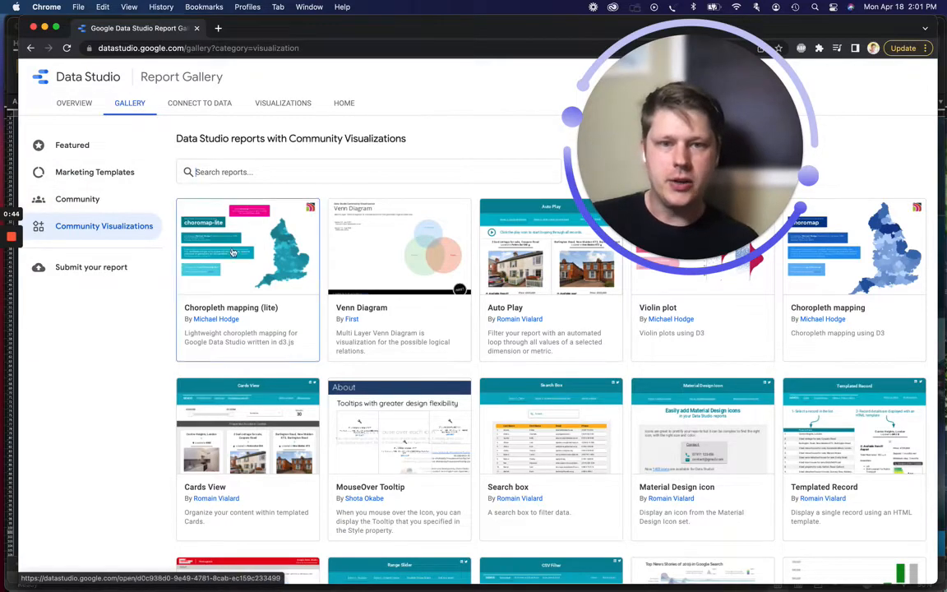
pyautogui.scroll(-3)
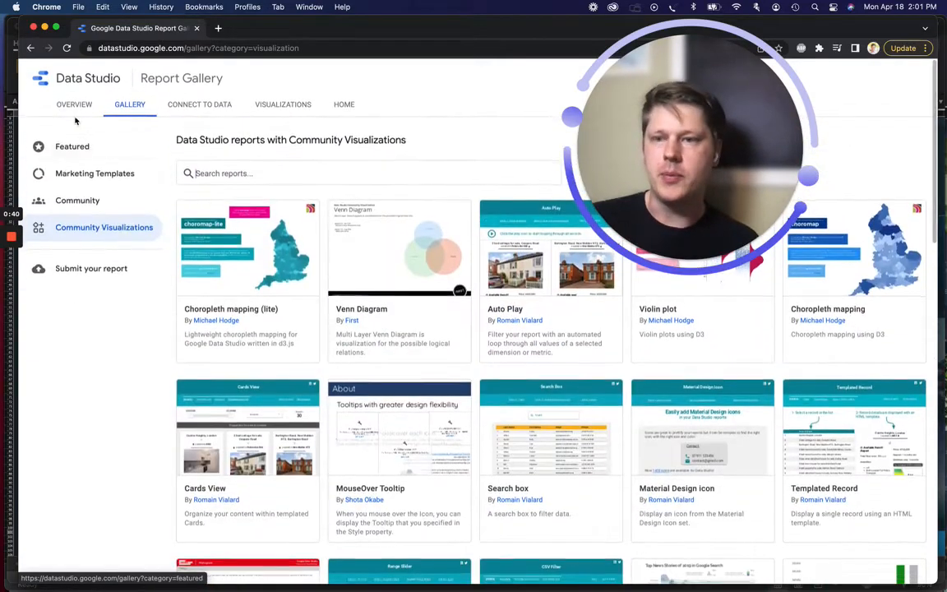
# - Go back to the Marketing Templates category with its Data Studio Team Google Ads templates
pyautogui.click(95, 172)
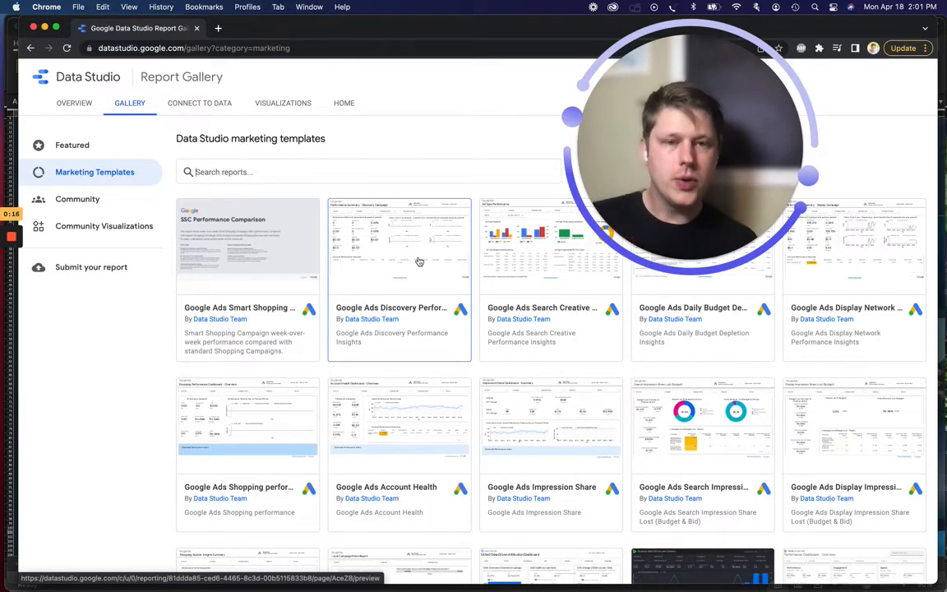
pyautogui.moveTo(385, 255)
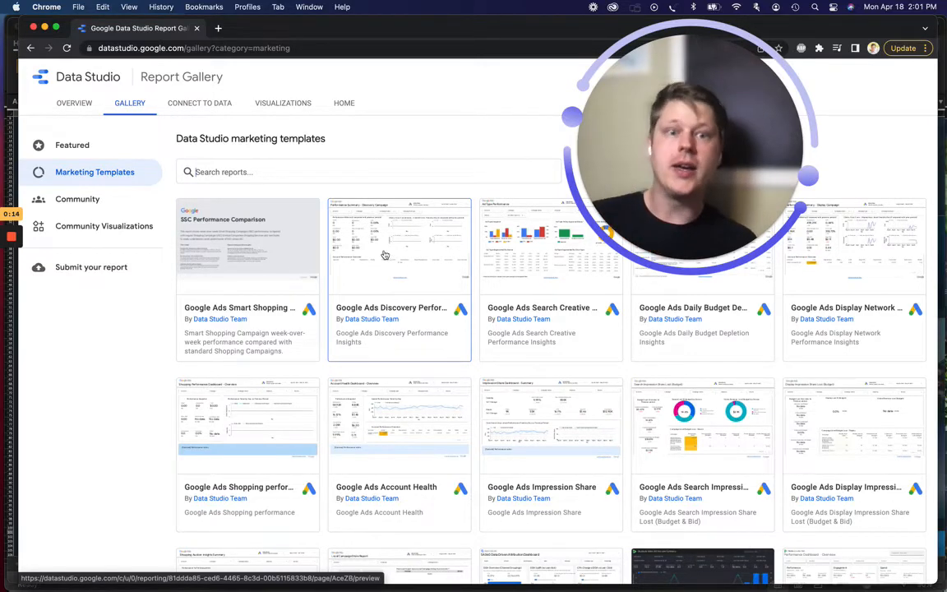